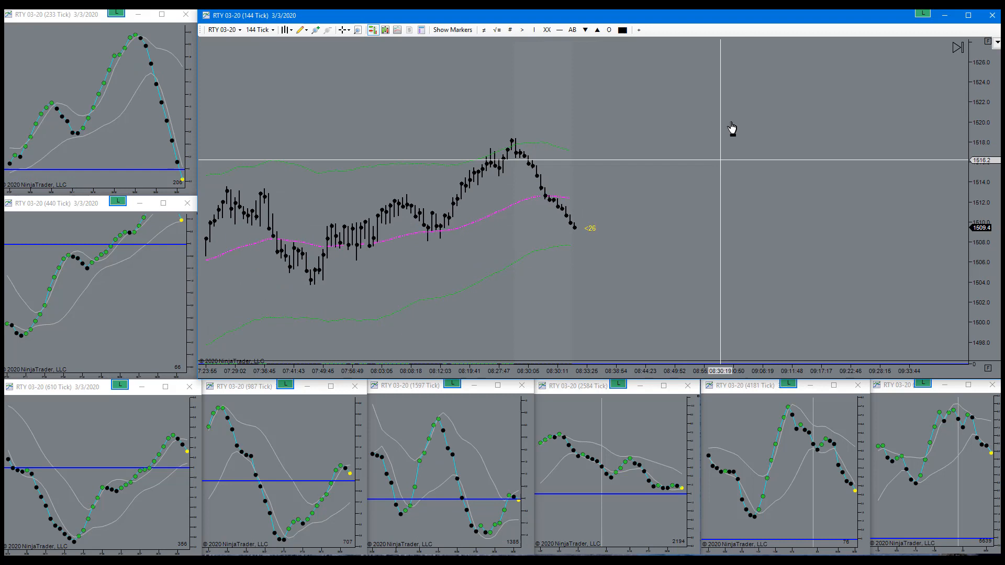
pyautogui.moveTo(692, 117)
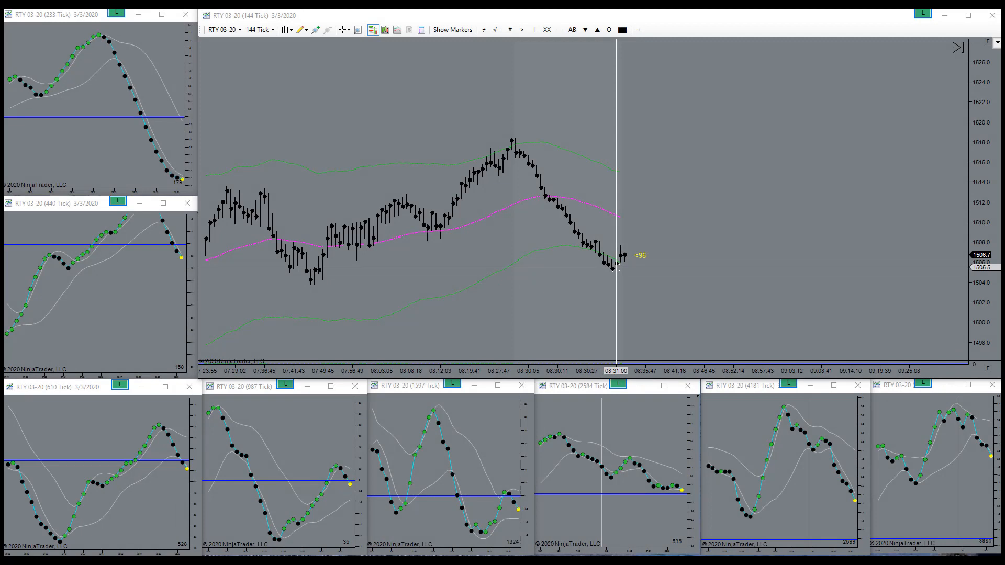
pyautogui.moveTo(637, 253)
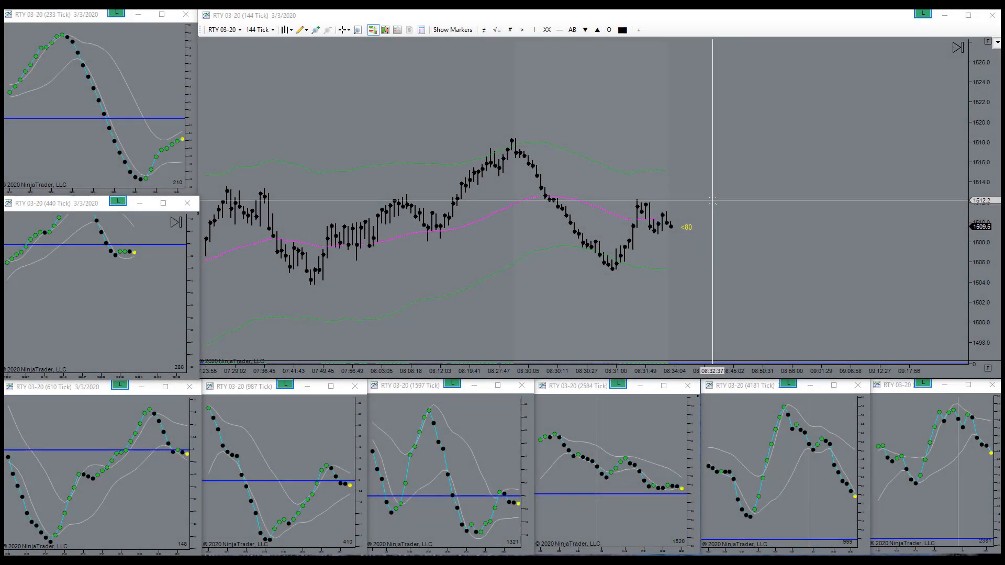
pyautogui.moveTo(760, 198)
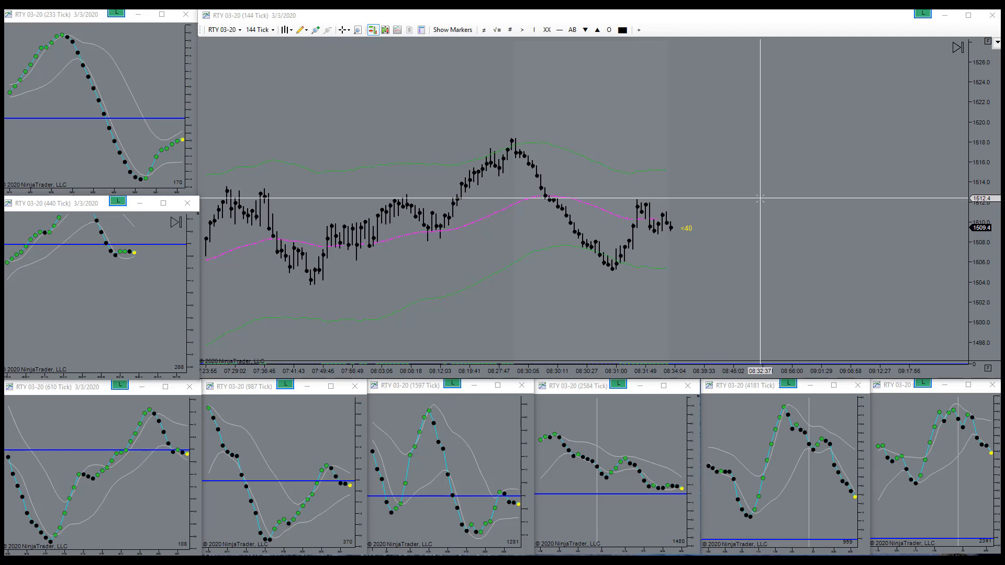
pyautogui.moveTo(775, 208)
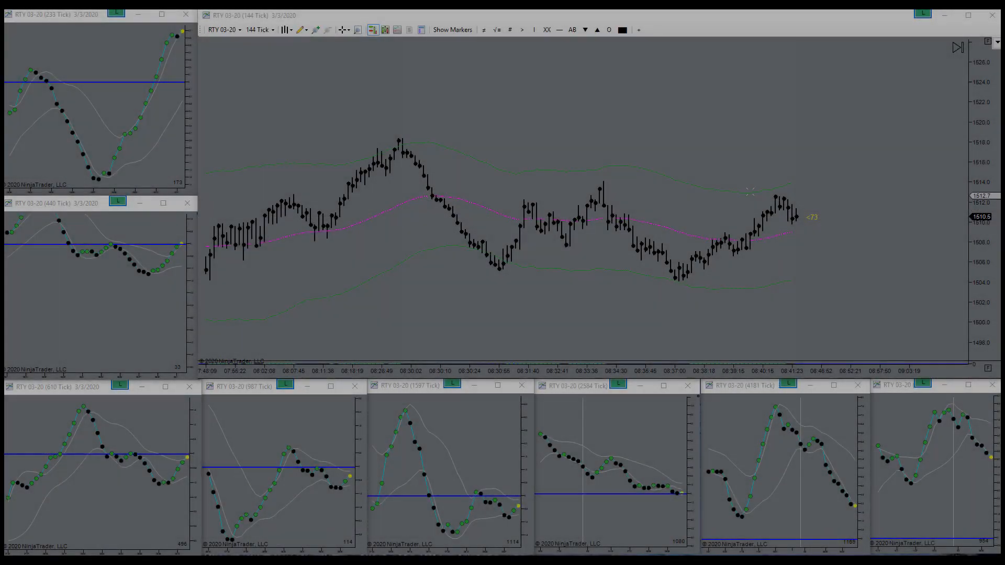
pyautogui.moveTo(774, 193)
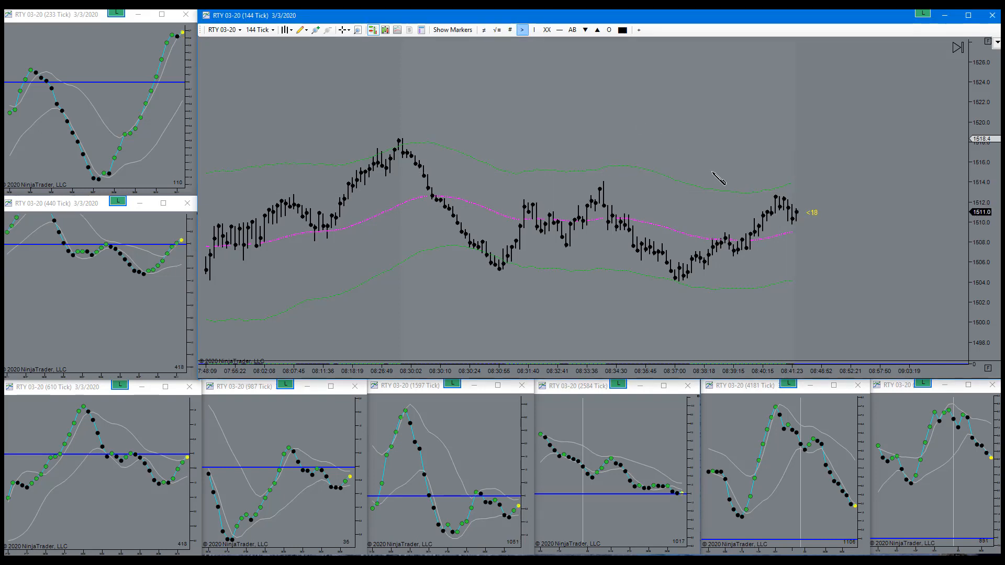
pyautogui.moveTo(817, 170)
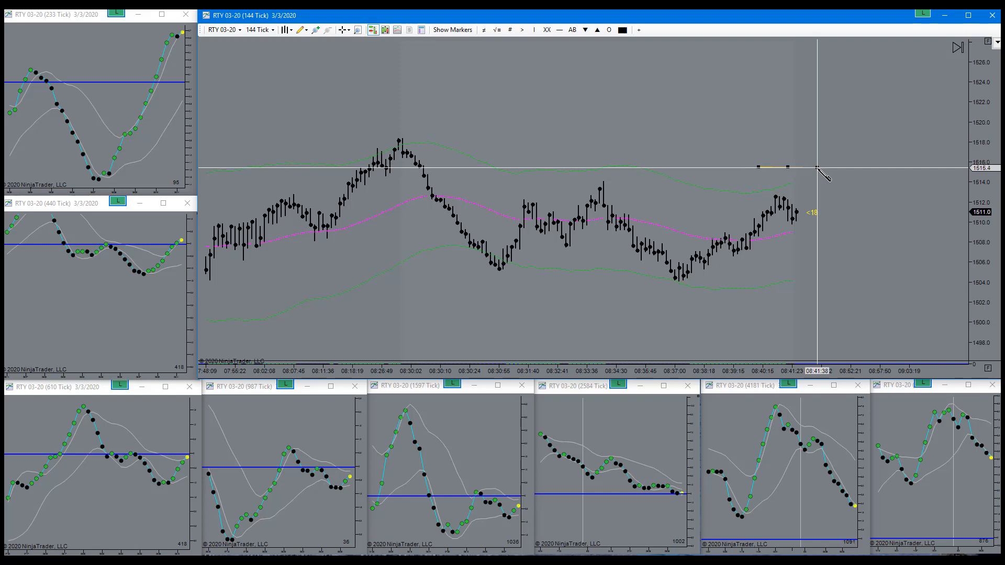
pyautogui.moveTo(637, 192)
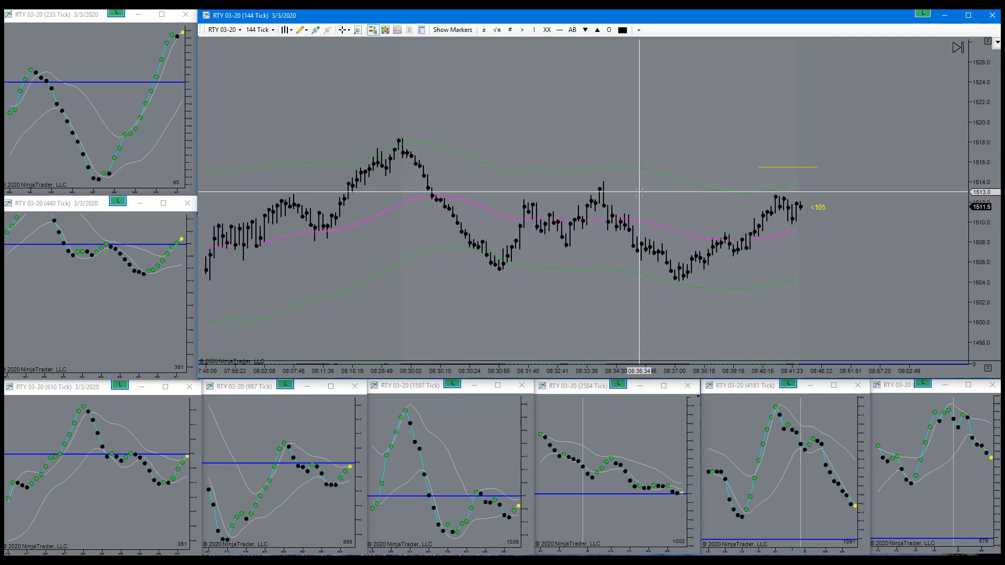
pyautogui.moveTo(826, 110)
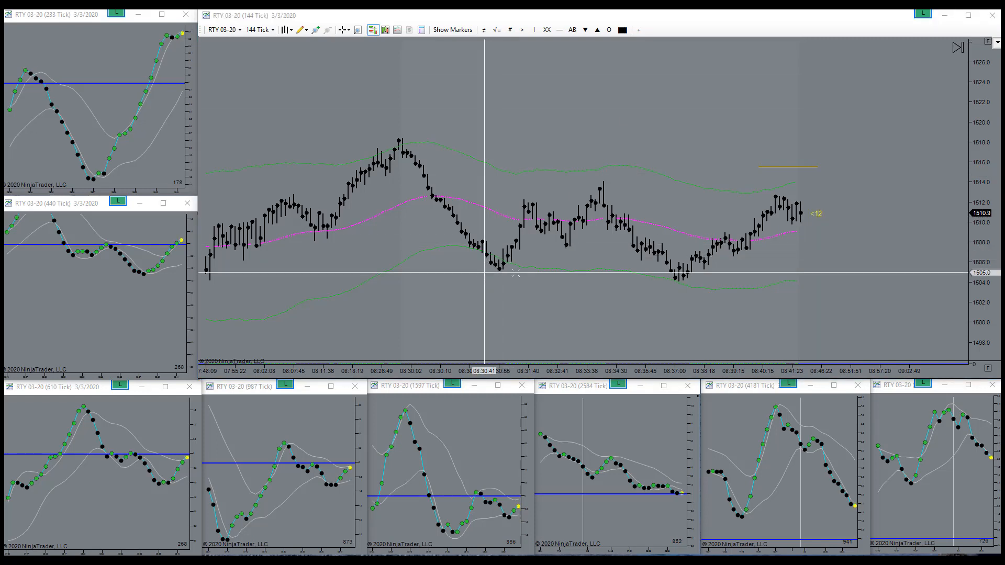
pyautogui.moveTo(496, 263)
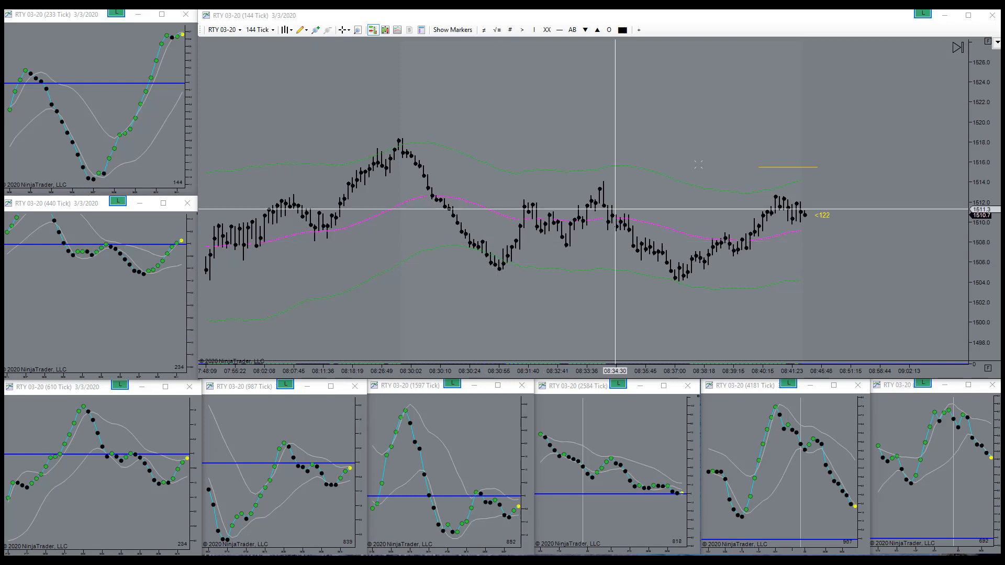
pyautogui.moveTo(596, 184)
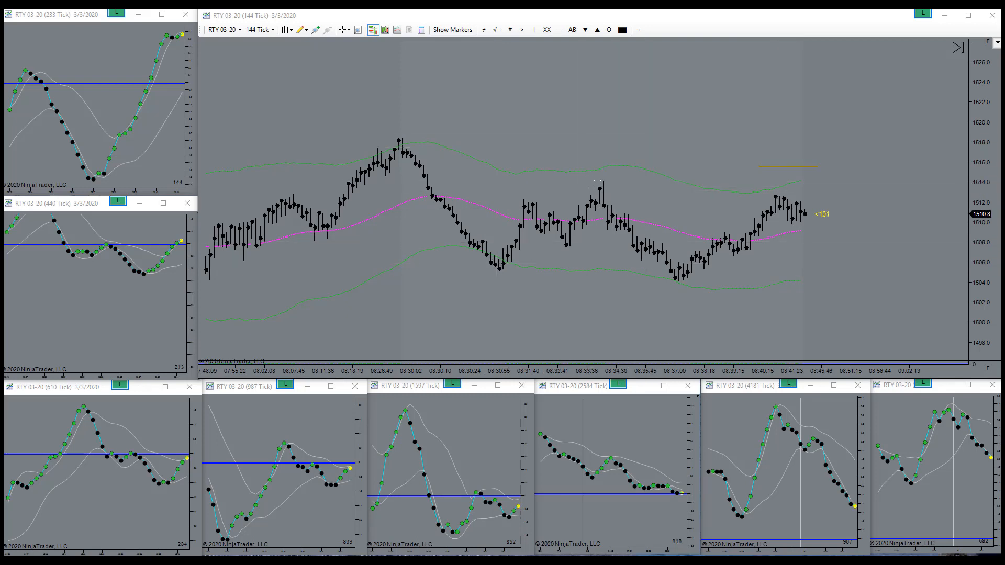
pyautogui.moveTo(595, 184)
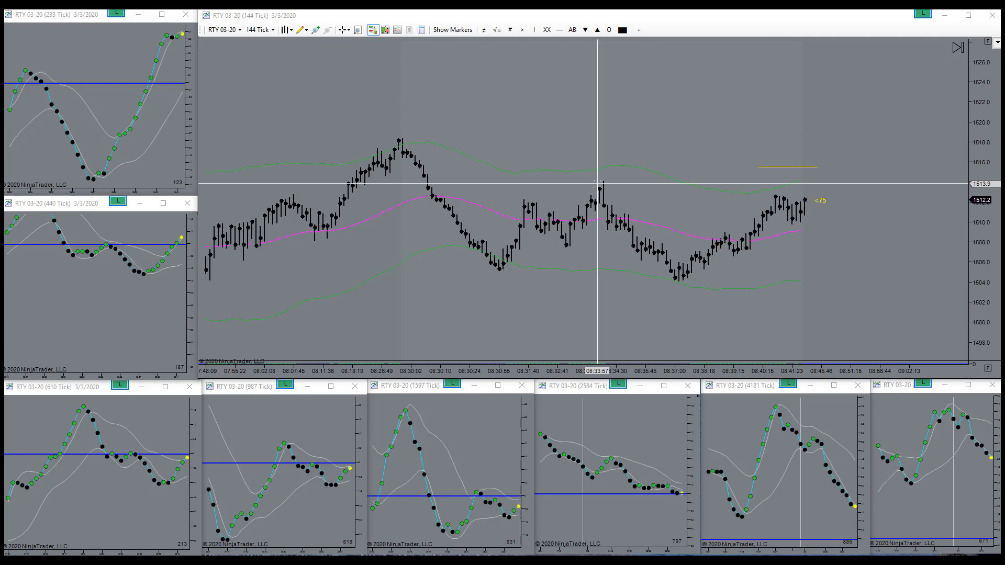
pyautogui.moveTo(678, 287)
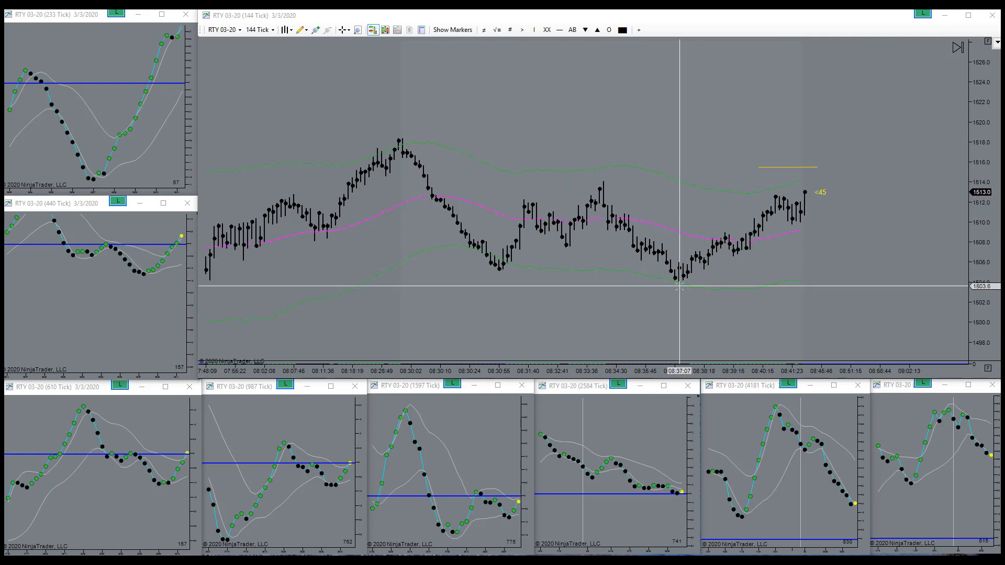
pyautogui.moveTo(814, 166)
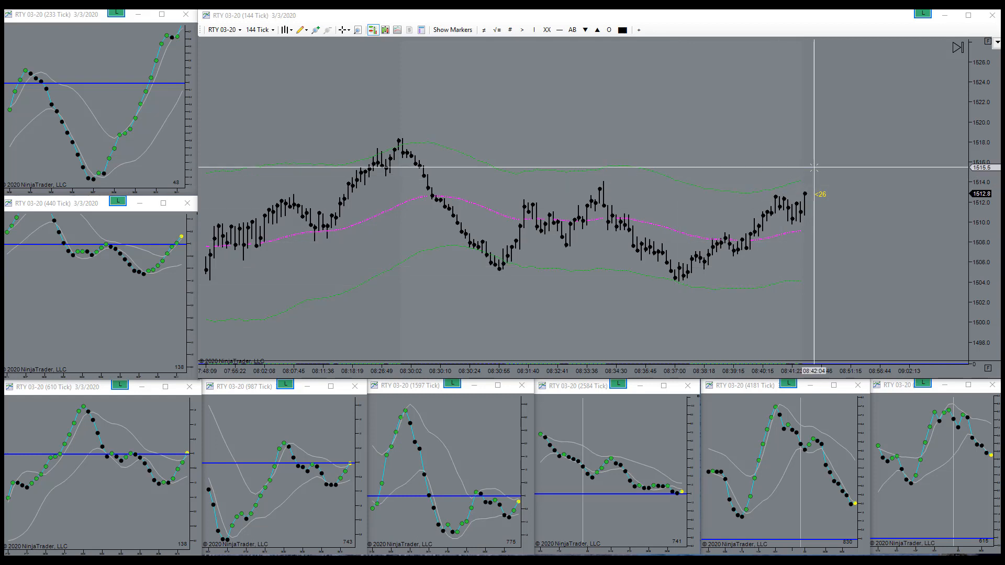
pyautogui.moveTo(807, 166)
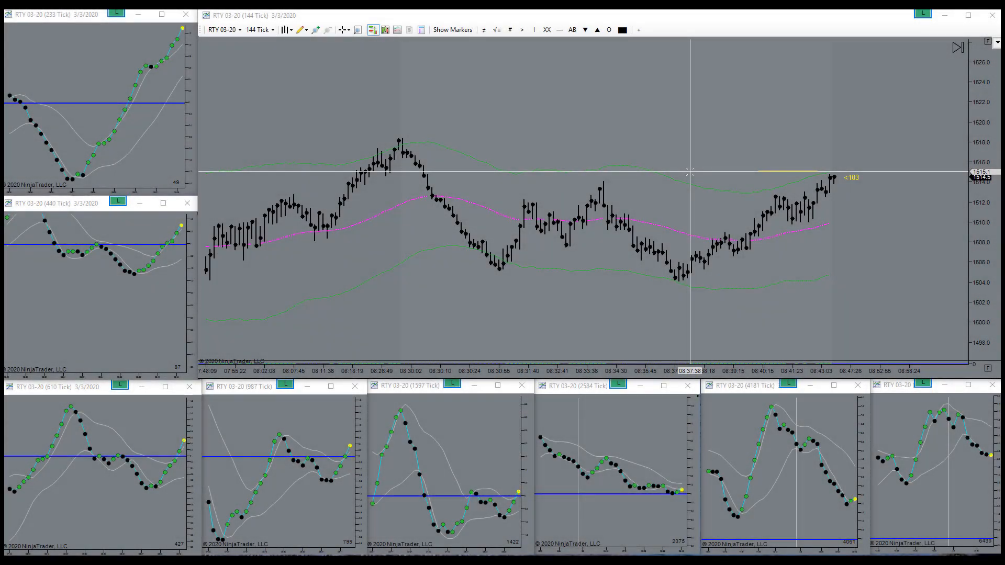
pyautogui.moveTo(678, 172)
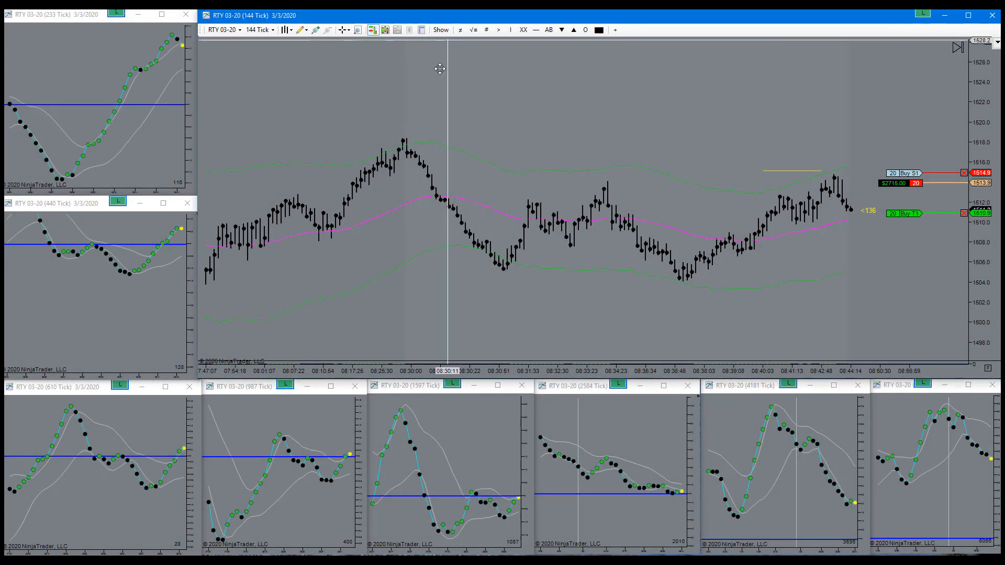
pyautogui.moveTo(505, 110)
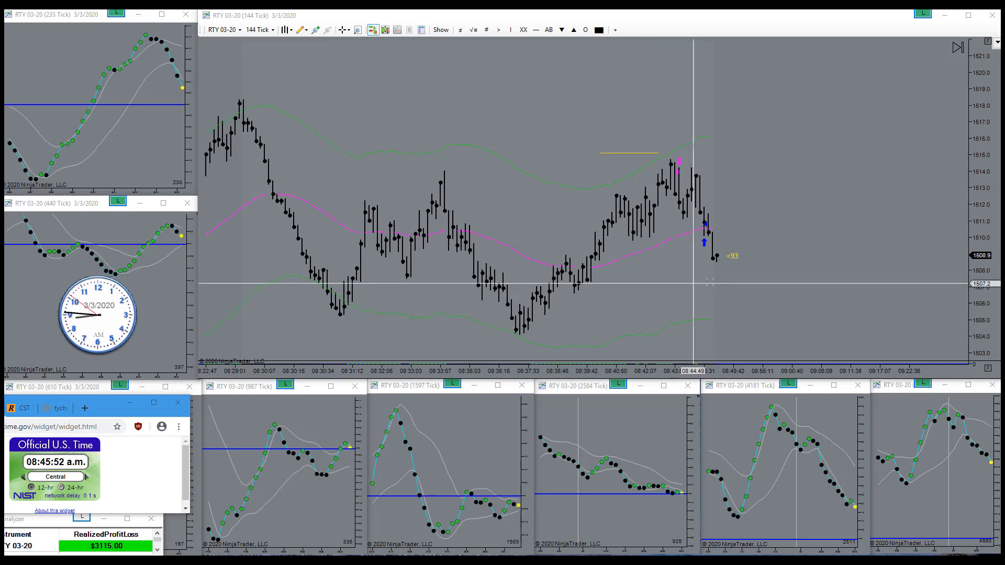
pyautogui.moveTo(717, 276)
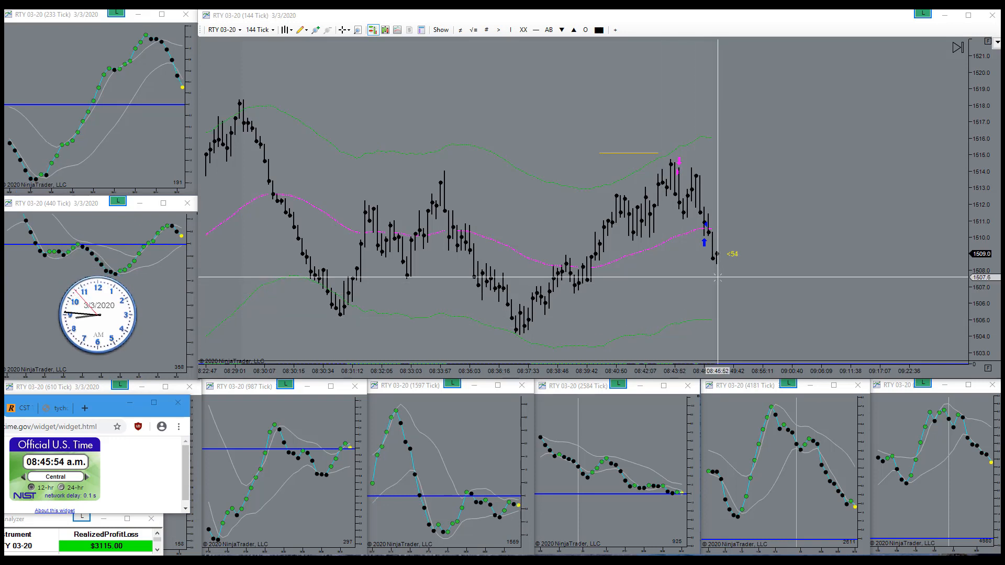